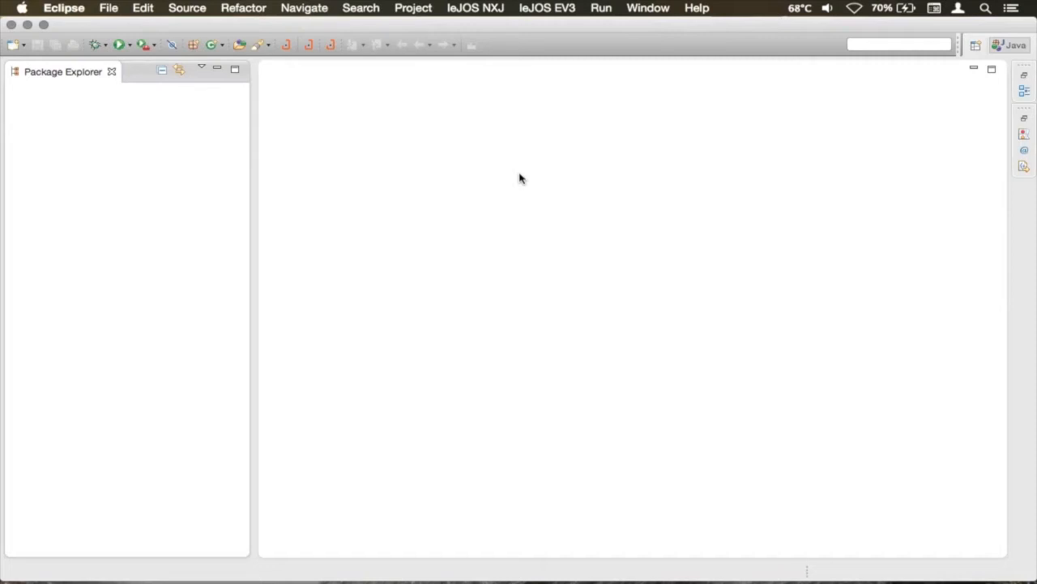
{"action": "mouse_move", "coordinate": [381, 229]}
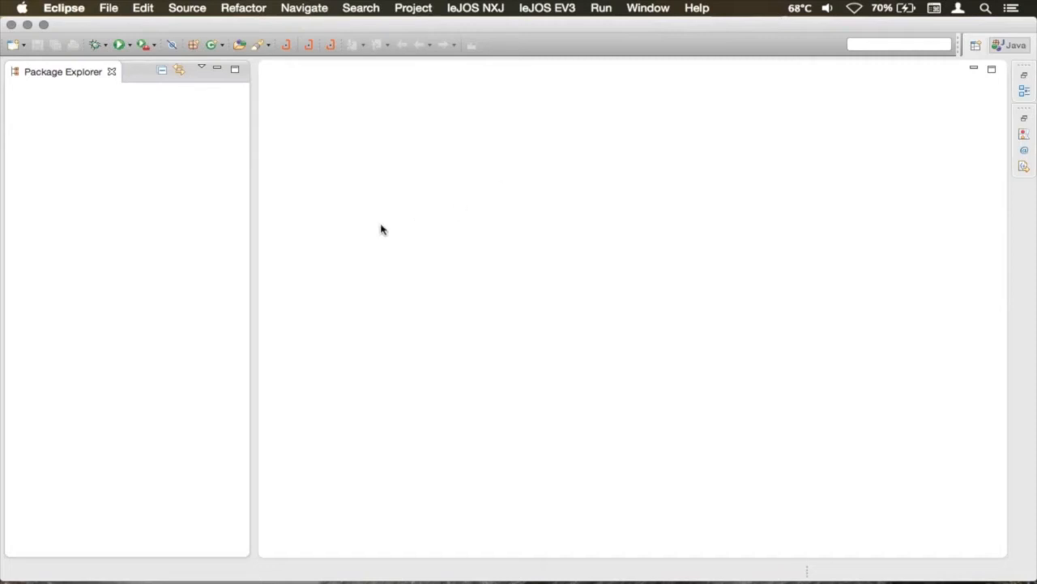
{"action": "mouse_move", "coordinate": [345, 232]}
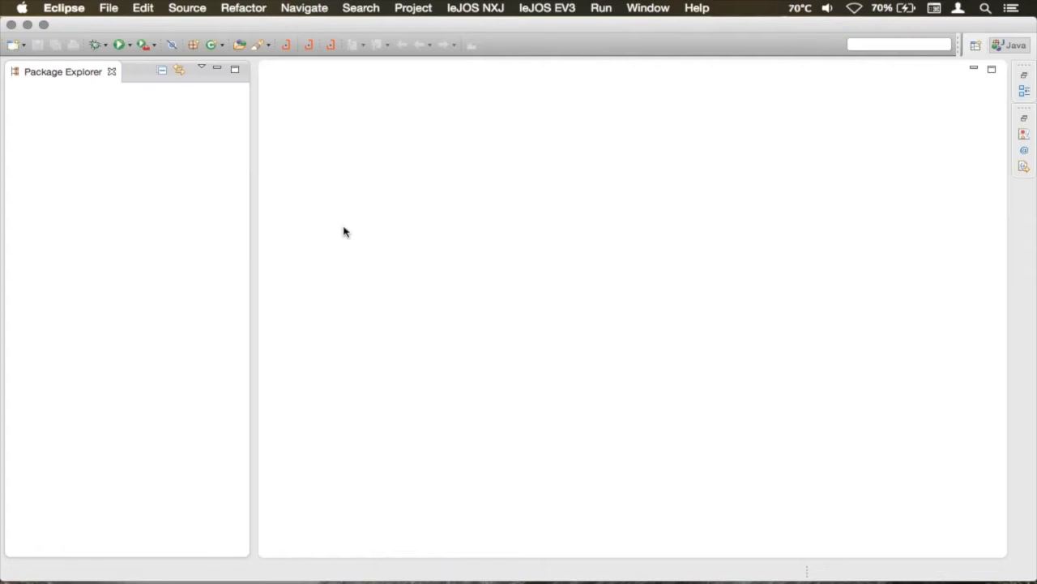
{"action": "mouse_move", "coordinate": [110, 107]}
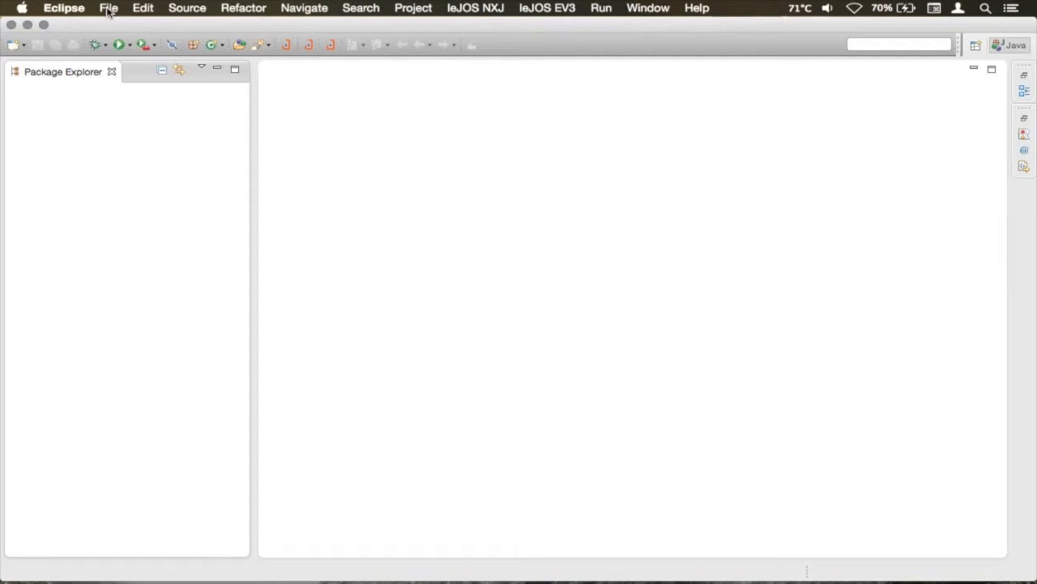
Choose the LeJOS EV3 Project wizard from the New wizard list and advance to naming.
{"action": "left_click", "coordinate": [106, 8]}
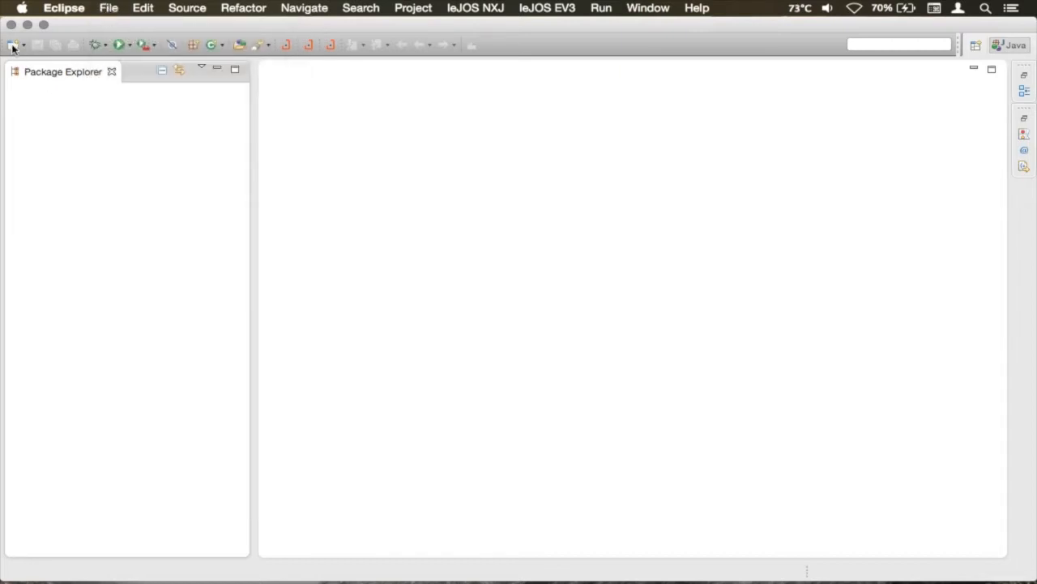
{"action": "left_click", "coordinate": [11, 41]}
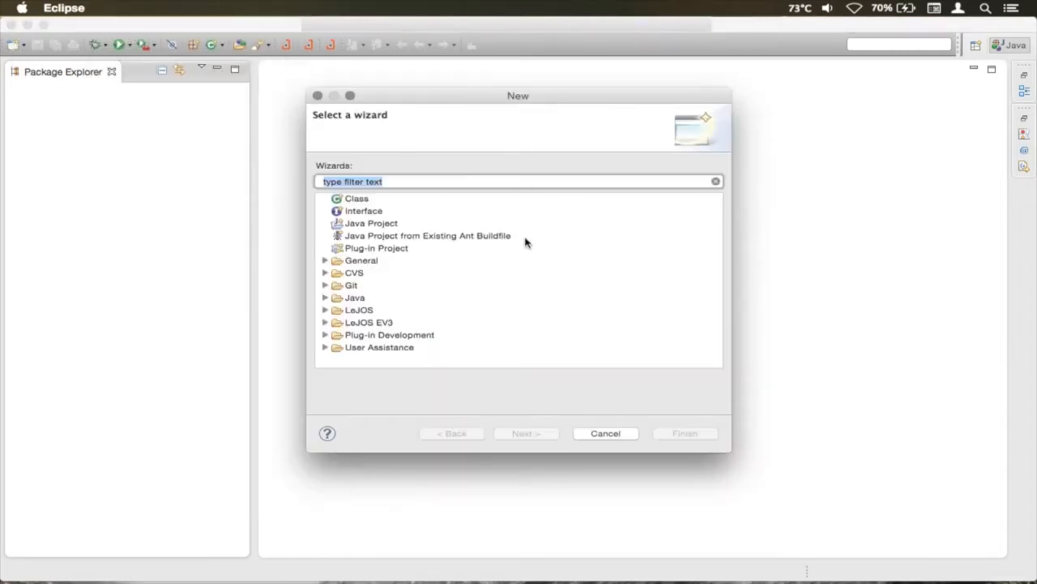
{"action": "mouse_move", "coordinate": [332, 322]}
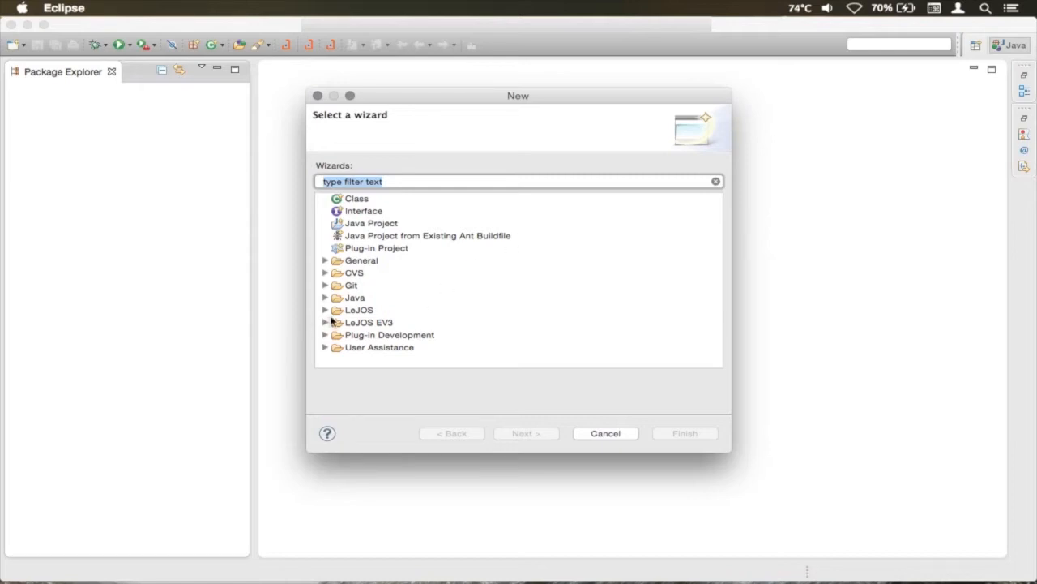
{"action": "left_click", "coordinate": [325, 323]}
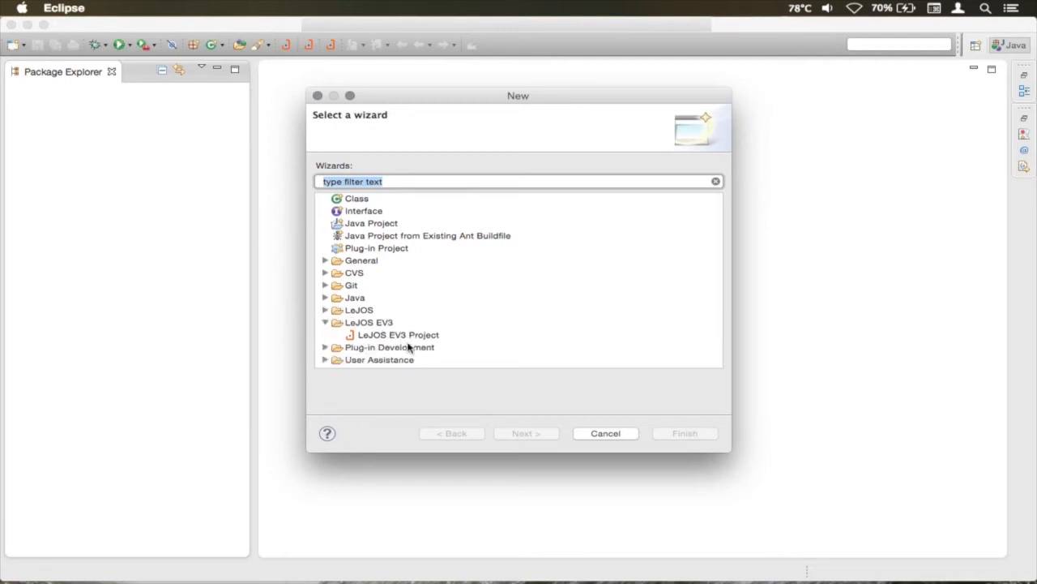
{"action": "left_click", "coordinate": [395, 335]}
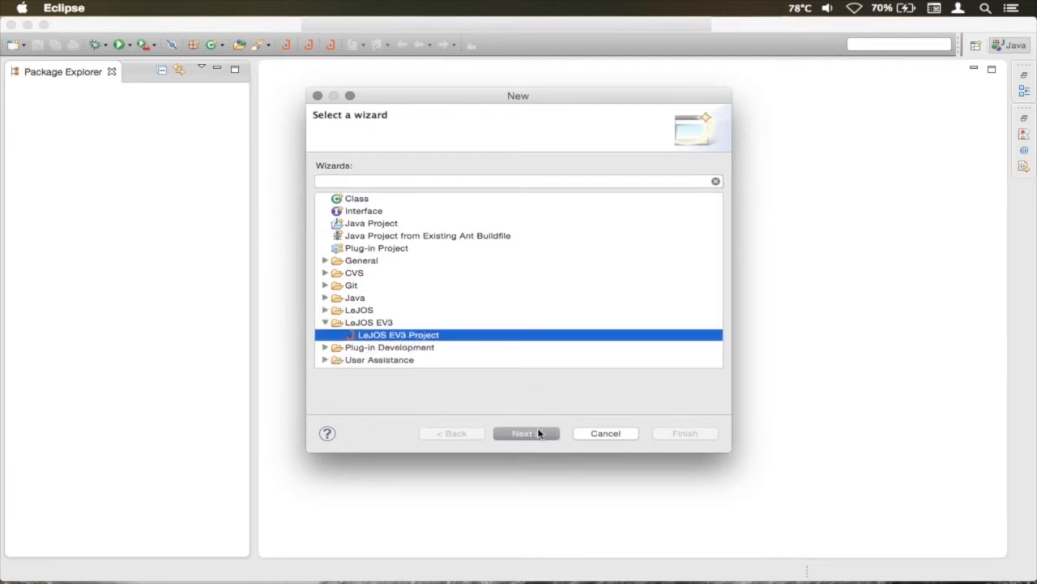
{"action": "left_click", "coordinate": [526, 432]}
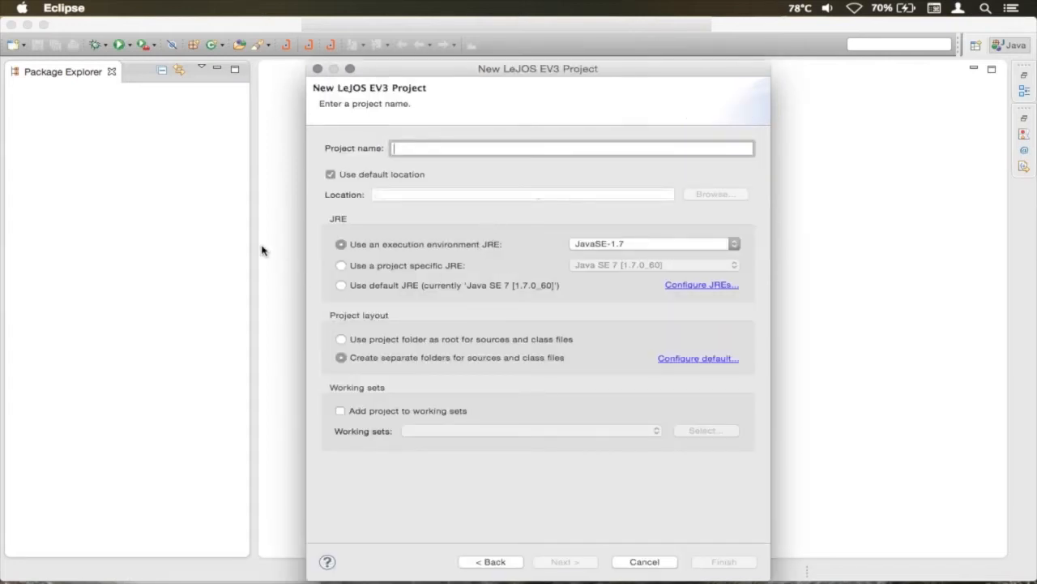
Name the project 'Project1', keep JavaSE-1.7 as execution environment, and finish.
{"action": "type", "text": "Project1"}
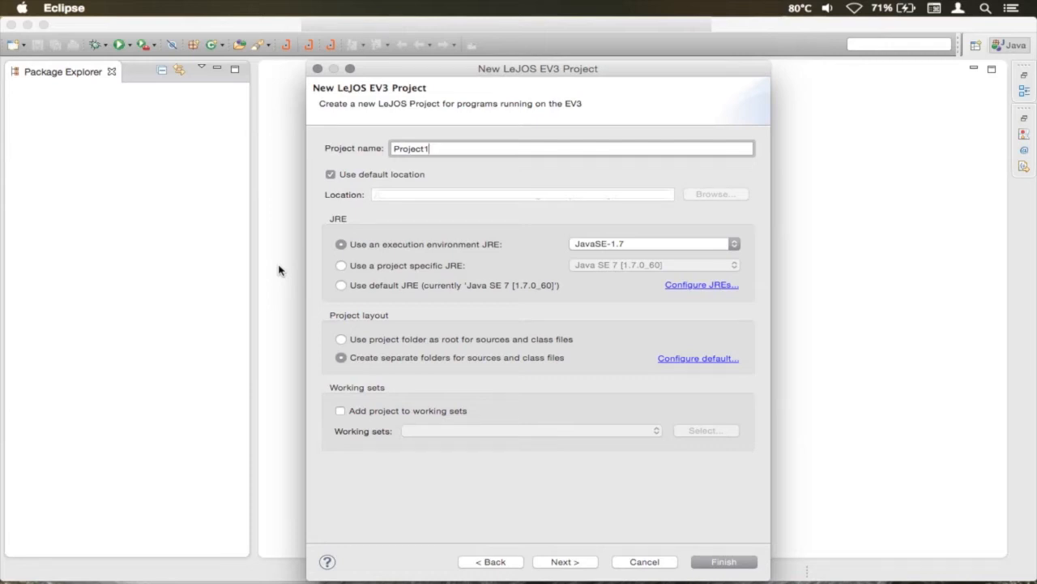
{"action": "mouse_move", "coordinate": [389, 253]}
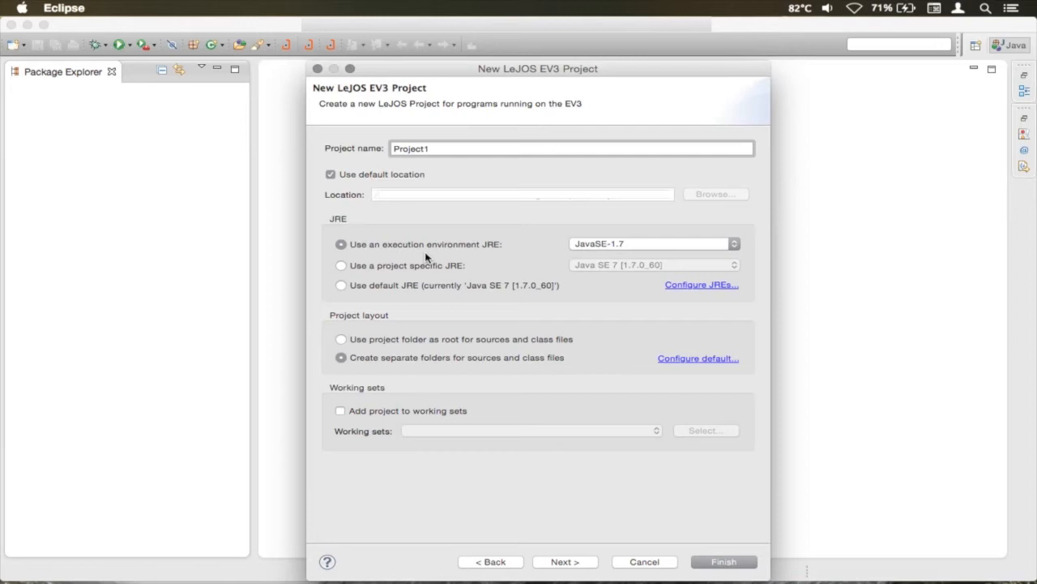
{"action": "mouse_move", "coordinate": [481, 247]}
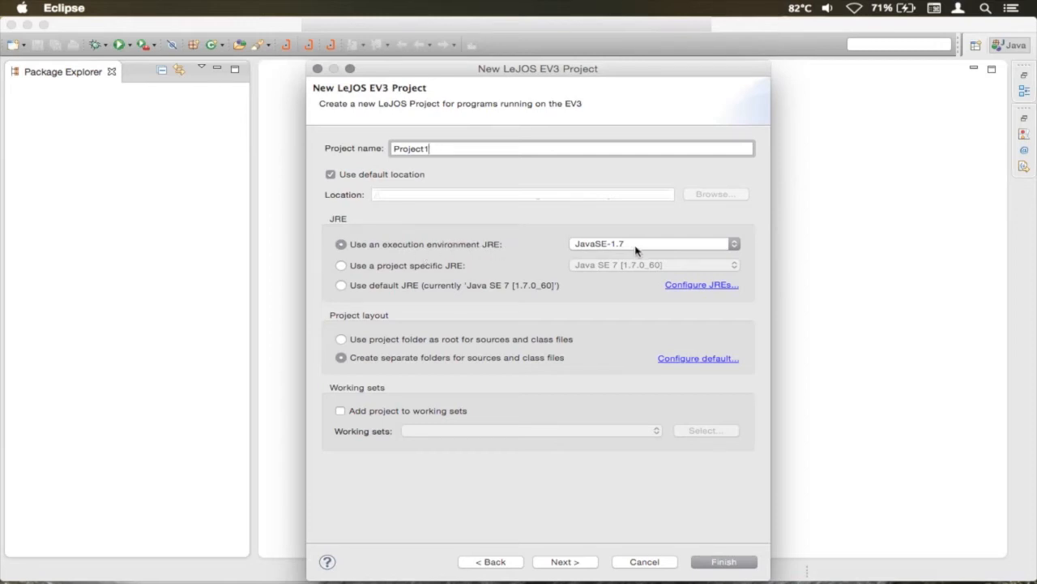
{"action": "left_click", "coordinate": [651, 243]}
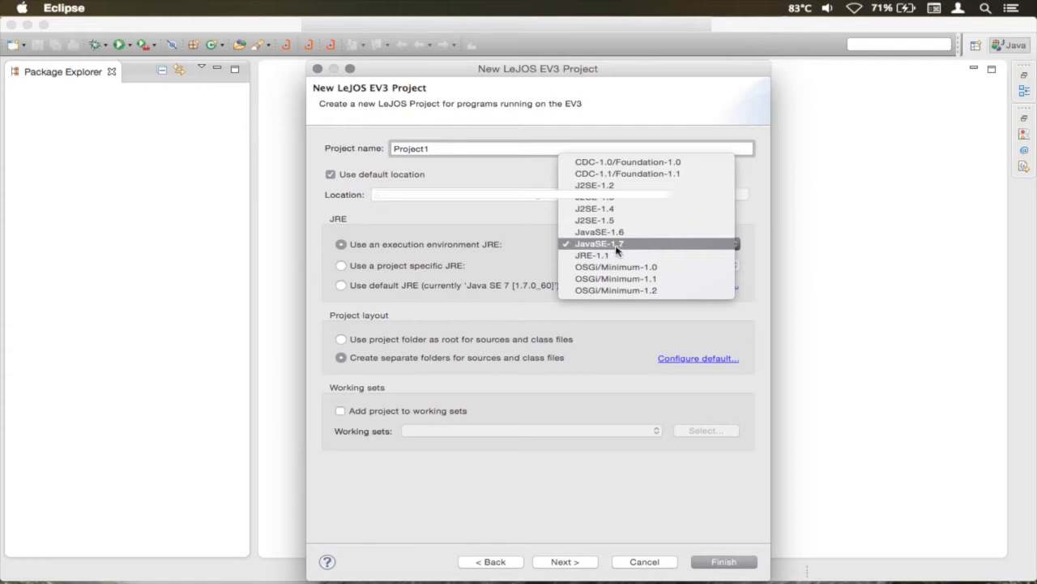
{"action": "mouse_move", "coordinate": [679, 248]}
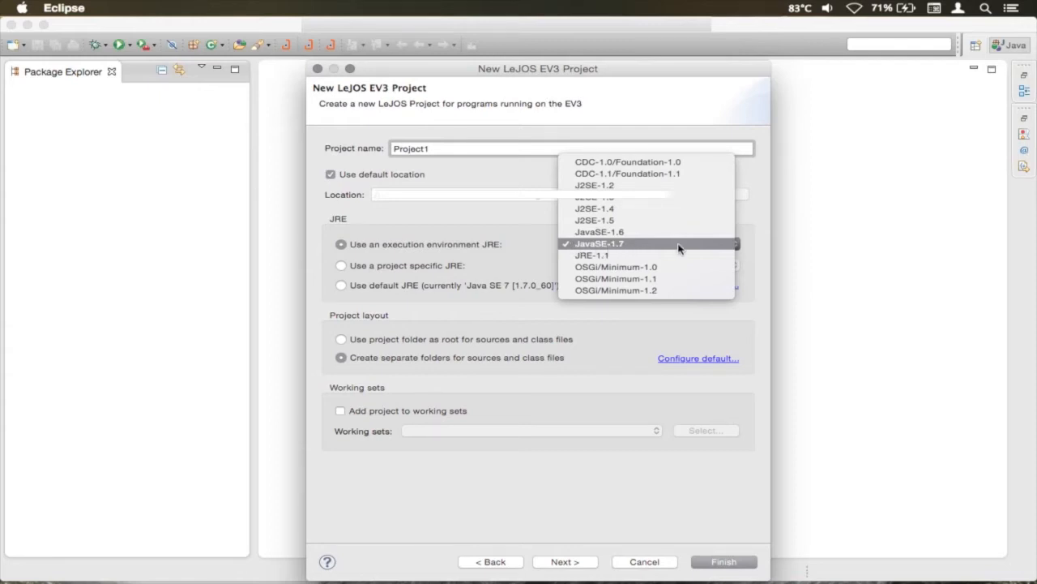
{"action": "mouse_move", "coordinate": [619, 245]}
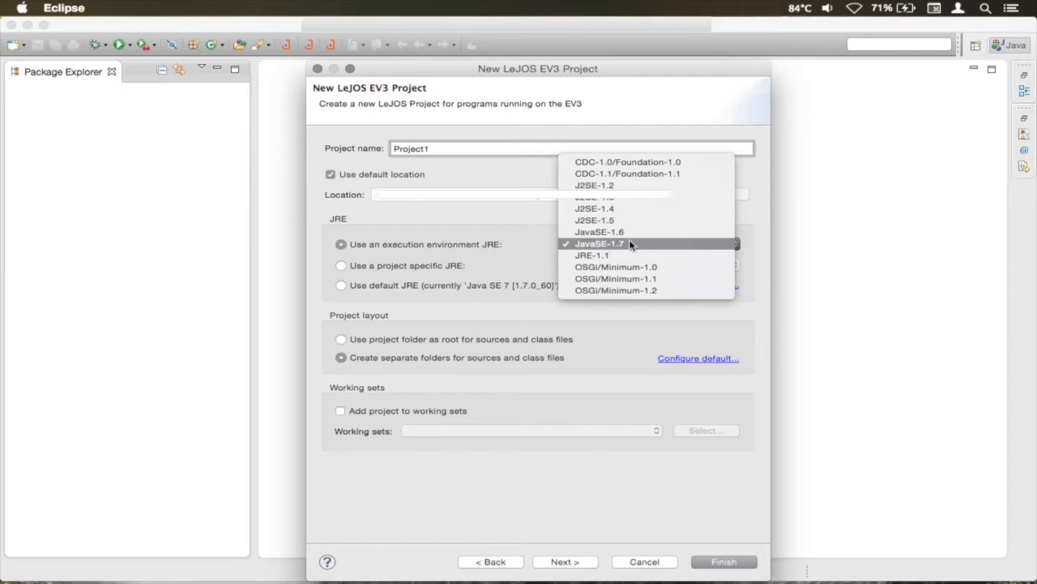
{"action": "left_click", "coordinate": [596, 244]}
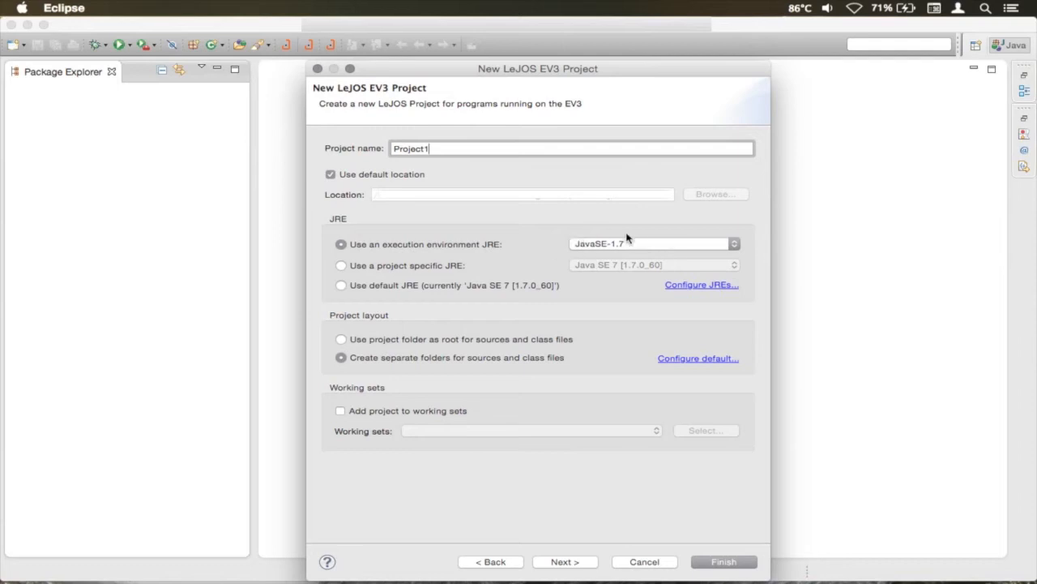
{"action": "mouse_move", "coordinate": [627, 251]}
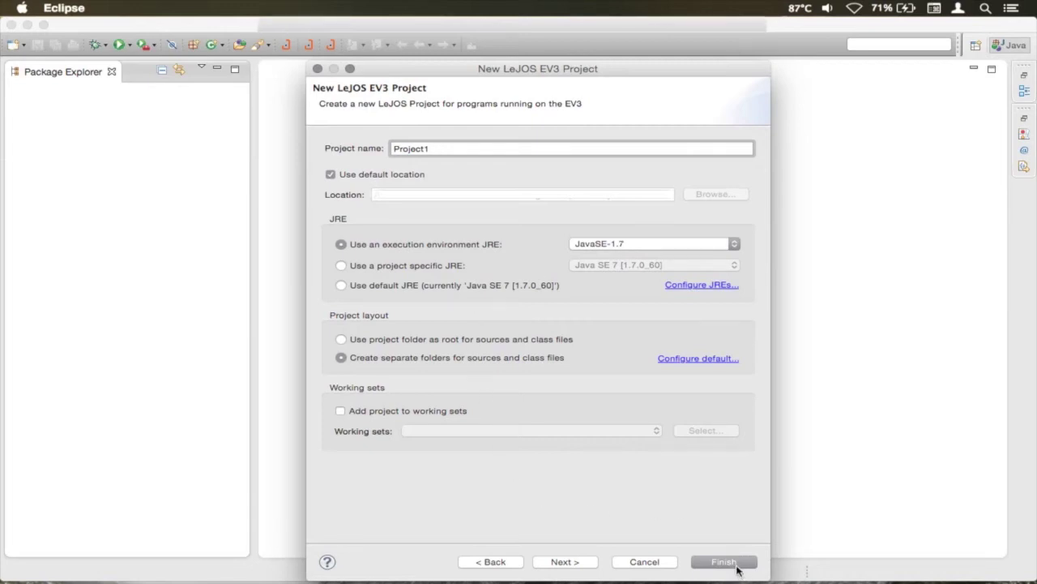
{"action": "left_click", "coordinate": [723, 562]}
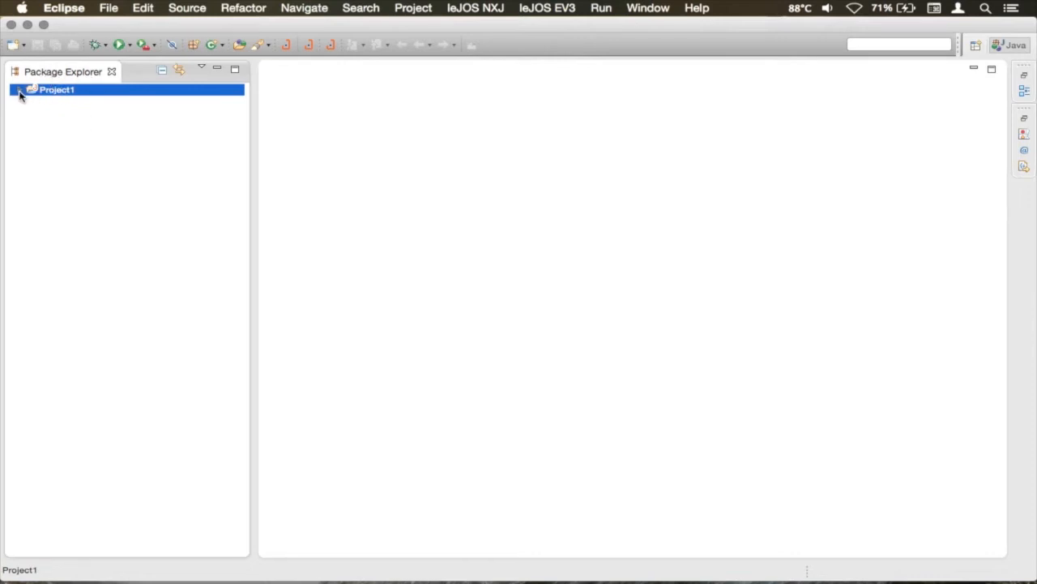
Expand Project1 in the Package Explorer and select its src folder.
{"action": "left_click", "coordinate": [18, 91]}
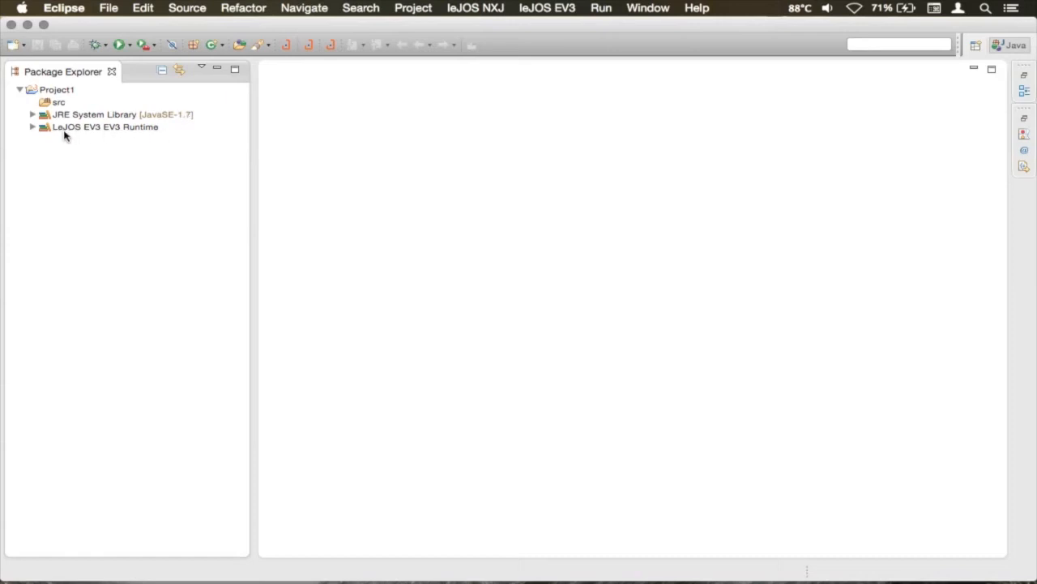
{"action": "mouse_move", "coordinate": [55, 132]}
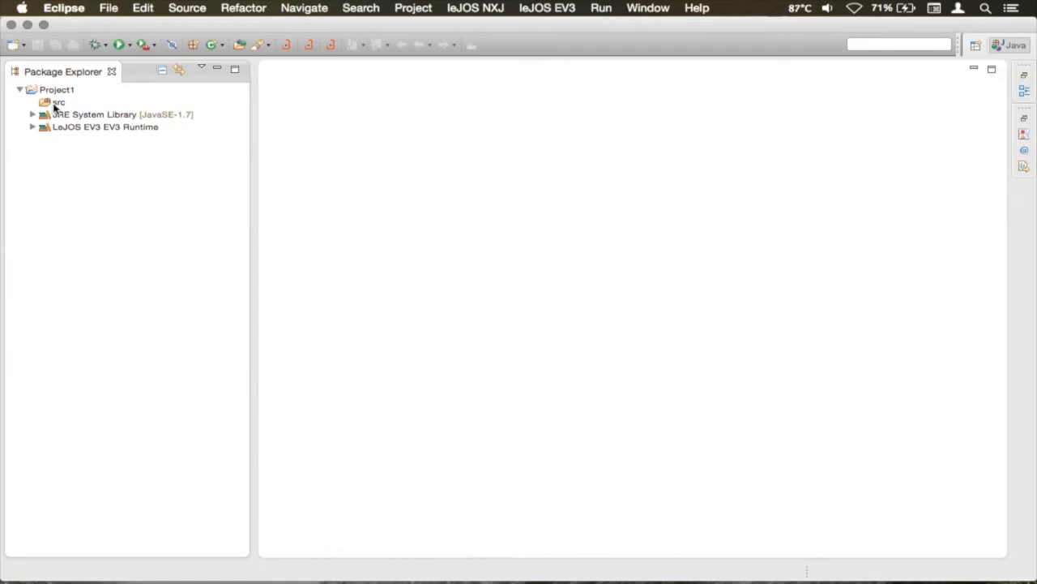
{"action": "left_click", "coordinate": [51, 104]}
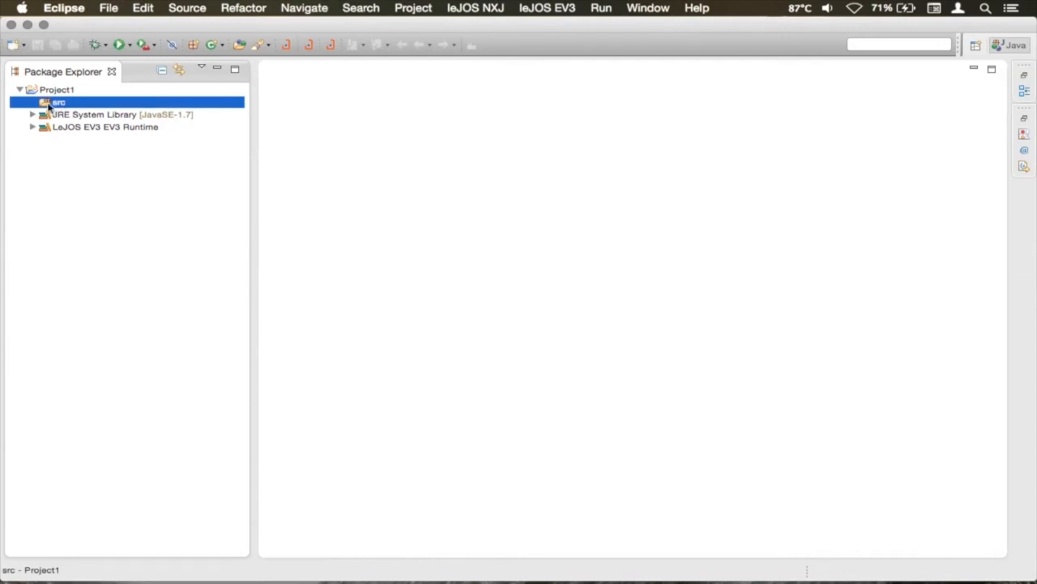
{"action": "mouse_move", "coordinate": [194, 55]}
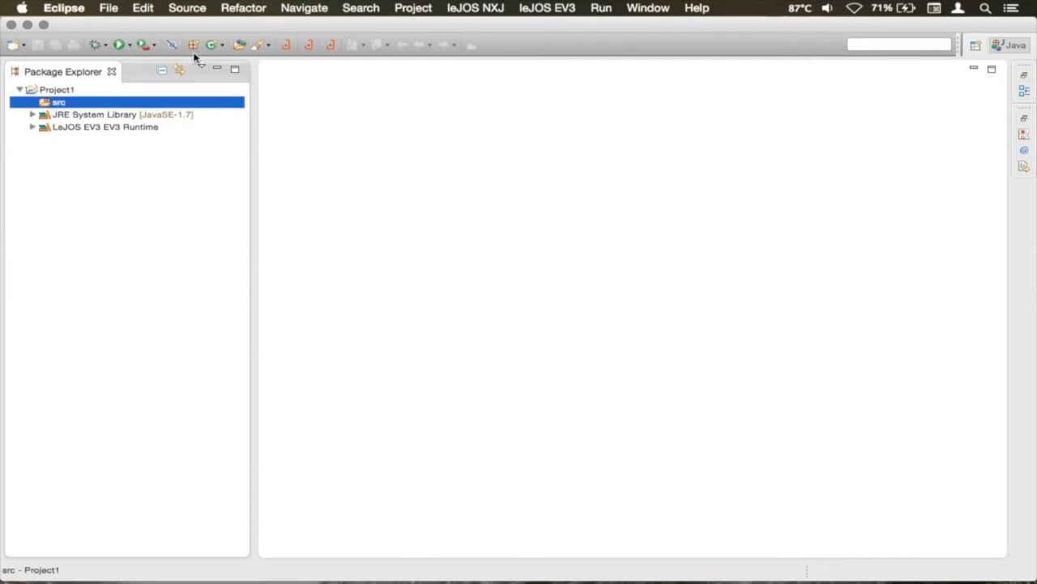
{"action": "mouse_move", "coordinate": [195, 42]}
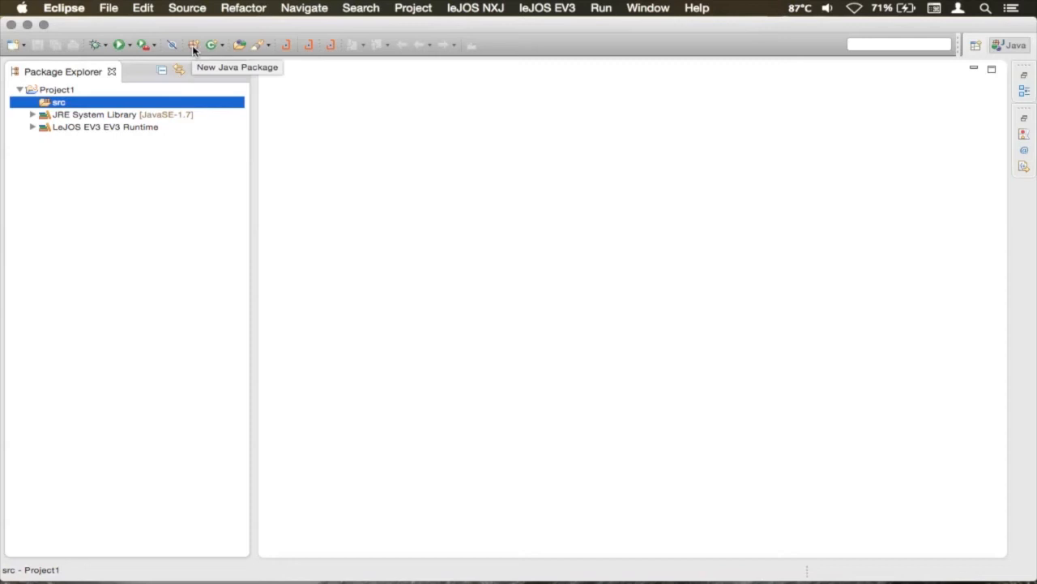
Create the Java package 'pack' in Project1's src folder.
{"action": "left_click", "coordinate": [195, 42]}
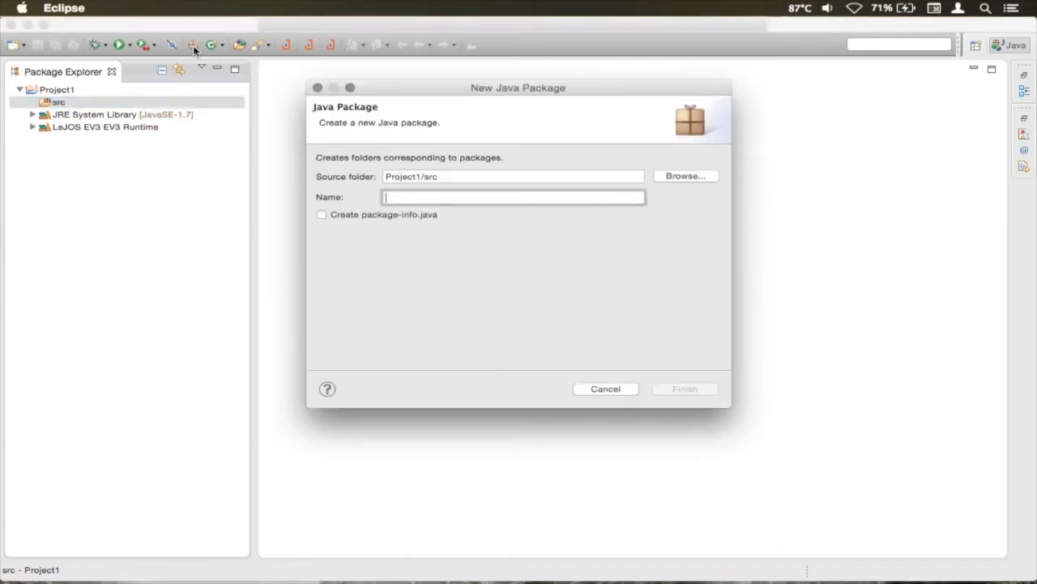
{"action": "mouse_move", "coordinate": [401, 196]}
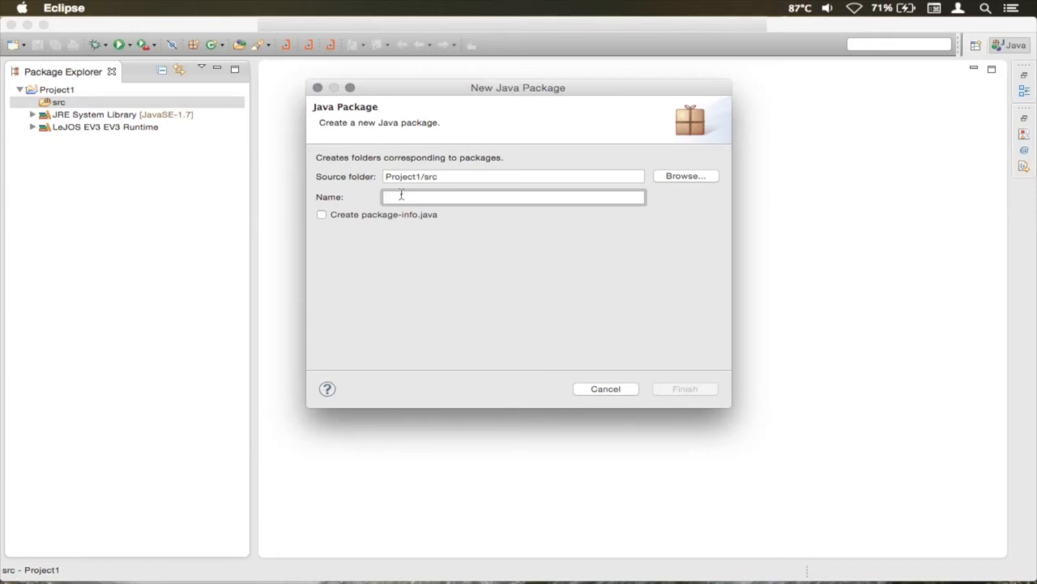
{"action": "left_click", "coordinate": [513, 197]}
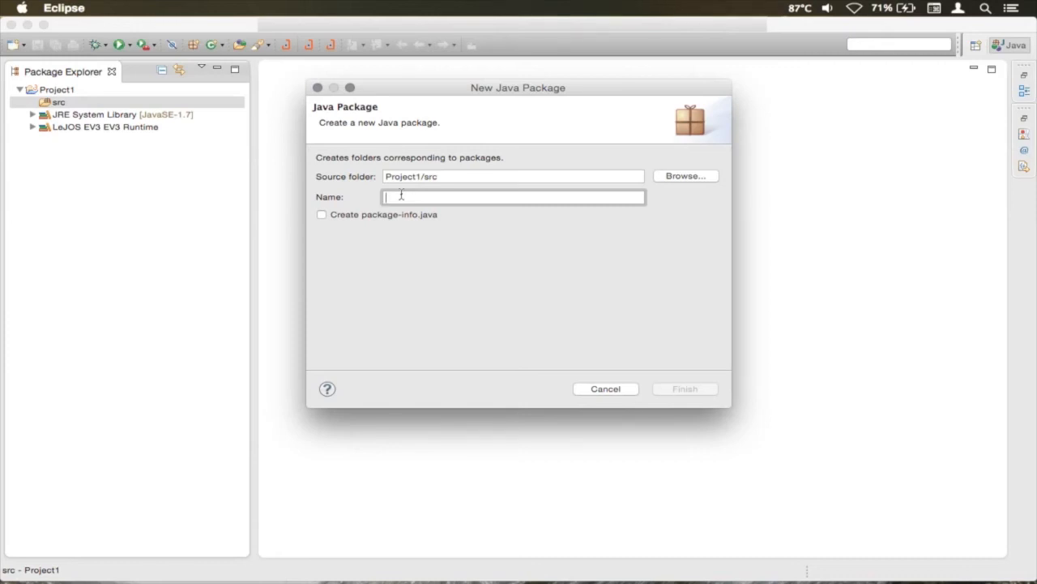
{"action": "type", "text": "pack"}
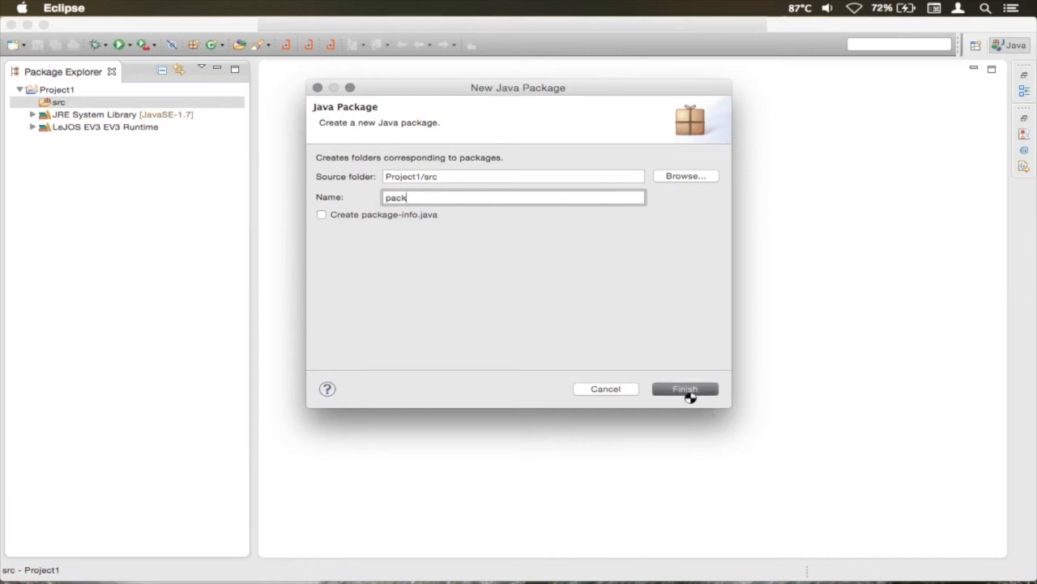
{"action": "left_click", "coordinate": [685, 388]}
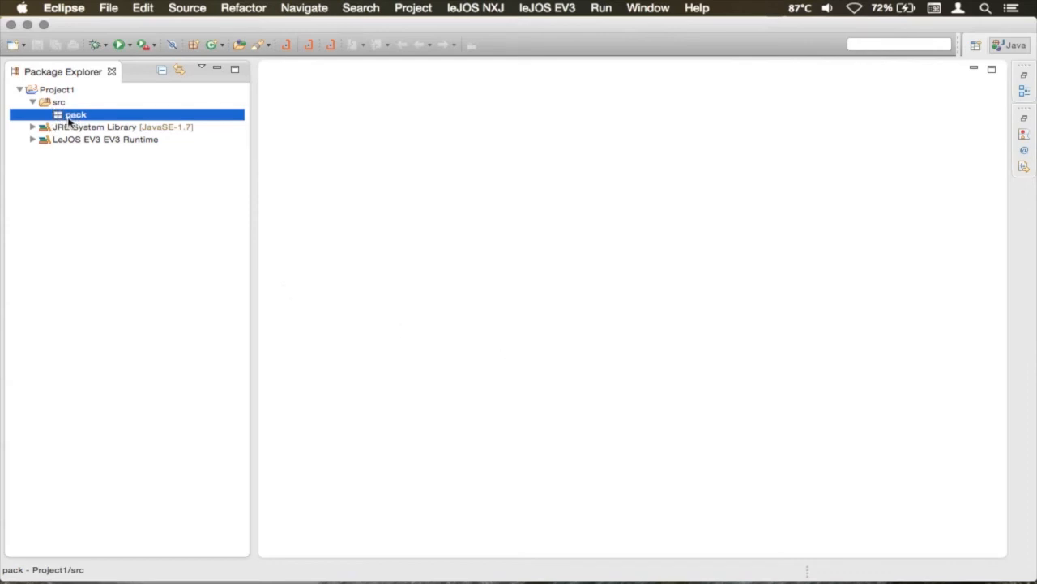
{"action": "mouse_move", "coordinate": [196, 78]}
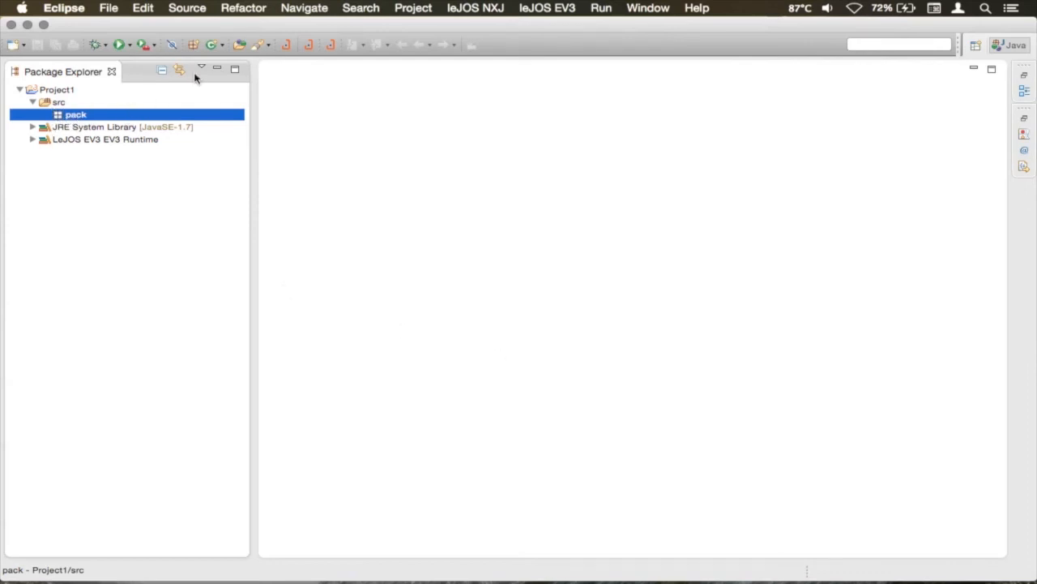
{"action": "mouse_move", "coordinate": [208, 44]}
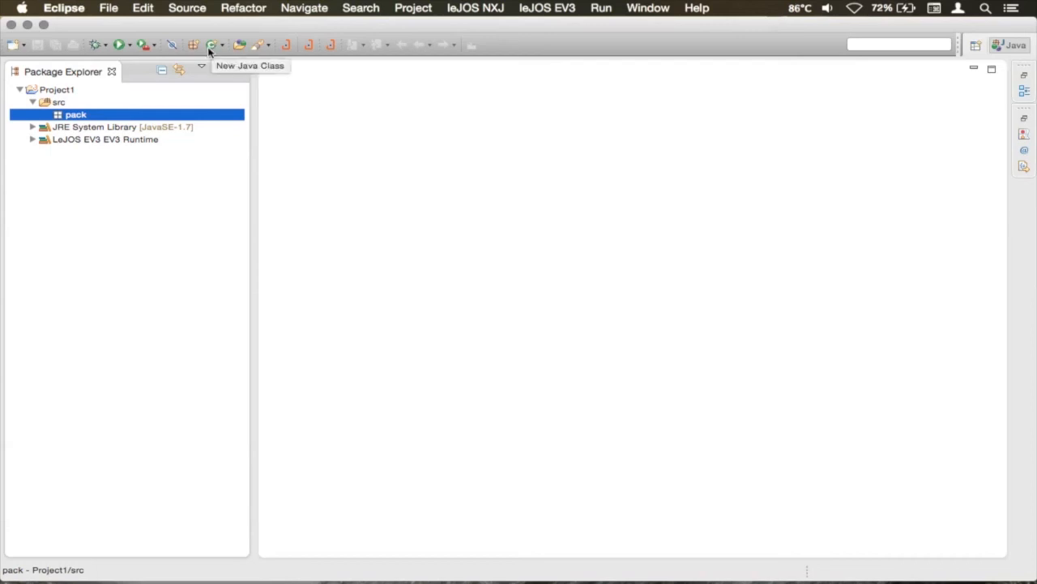
Create class 'Project' in pack with the public static void main stub option ticked.
{"action": "left_click", "coordinate": [210, 44]}
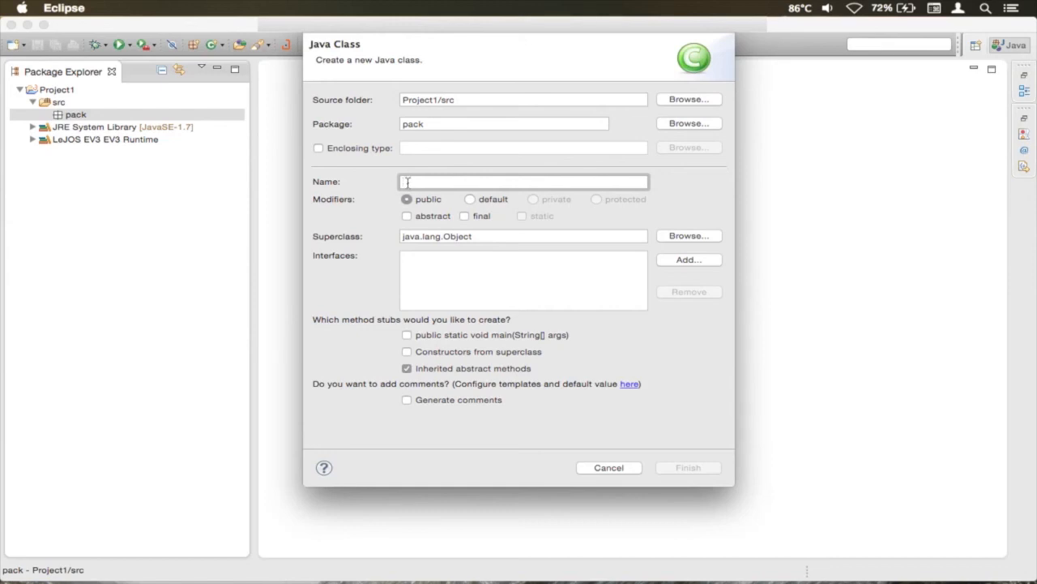
{"action": "type", "text": "Project"}
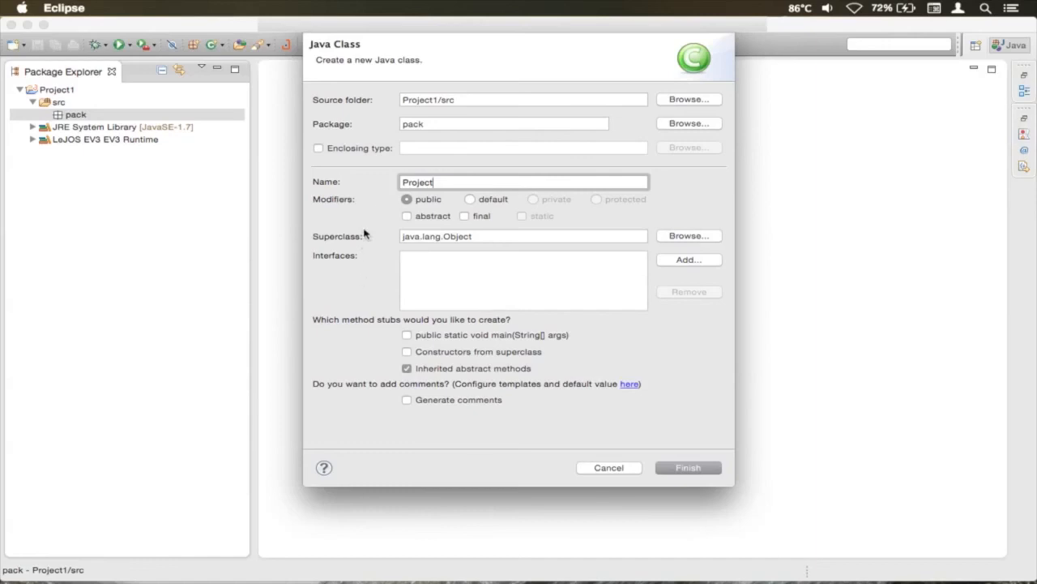
{"action": "mouse_move", "coordinate": [460, 214]}
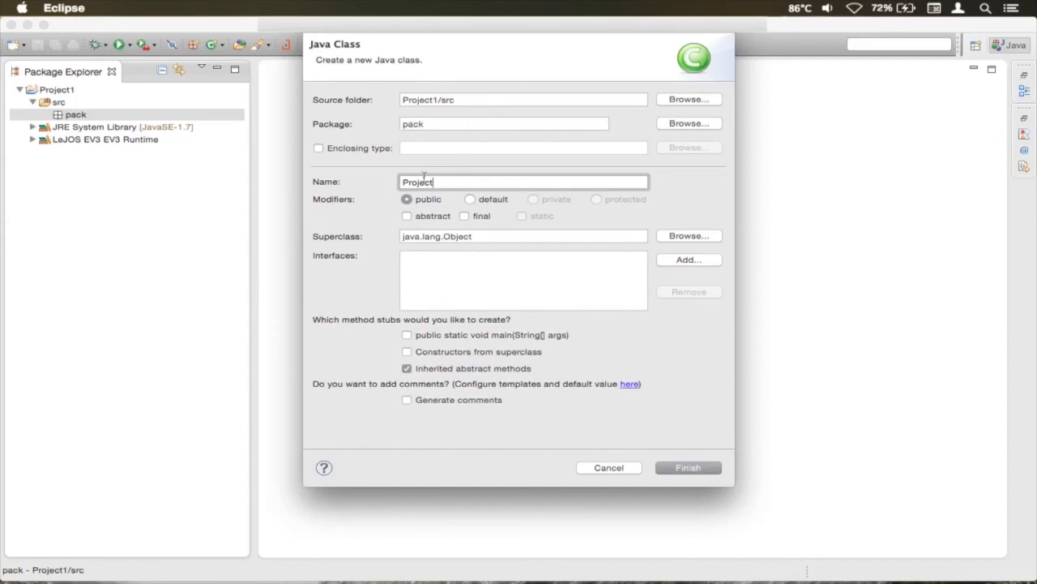
{"action": "left_click", "coordinate": [406, 335]}
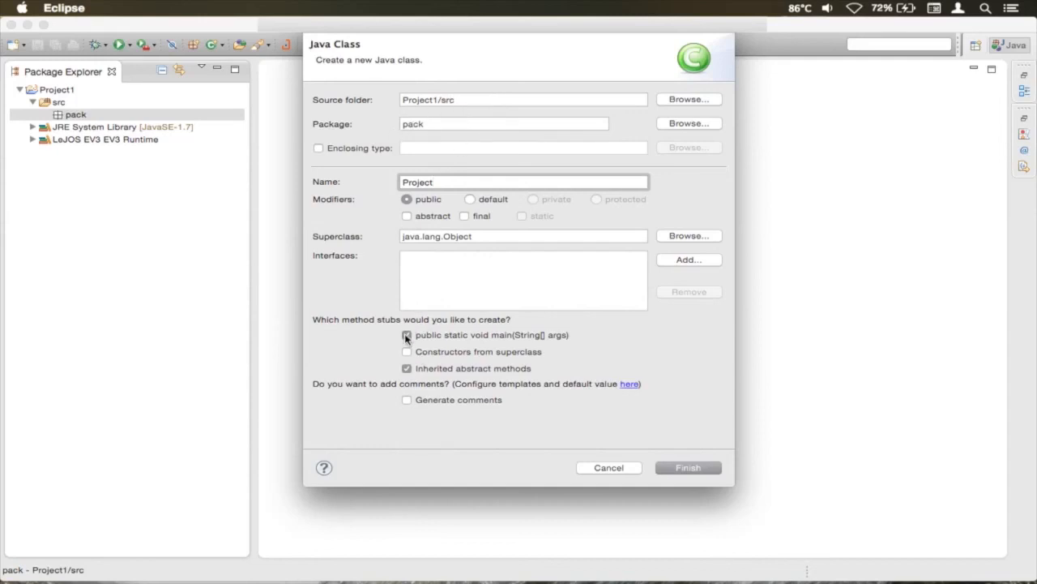
{"action": "left_click", "coordinate": [407, 336]}
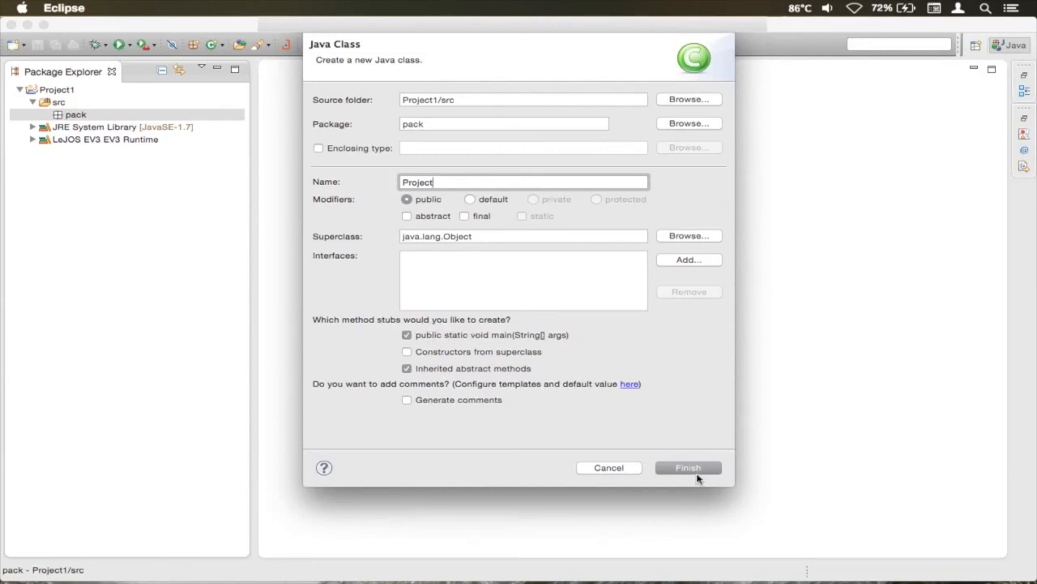
{"action": "left_click", "coordinate": [689, 467]}
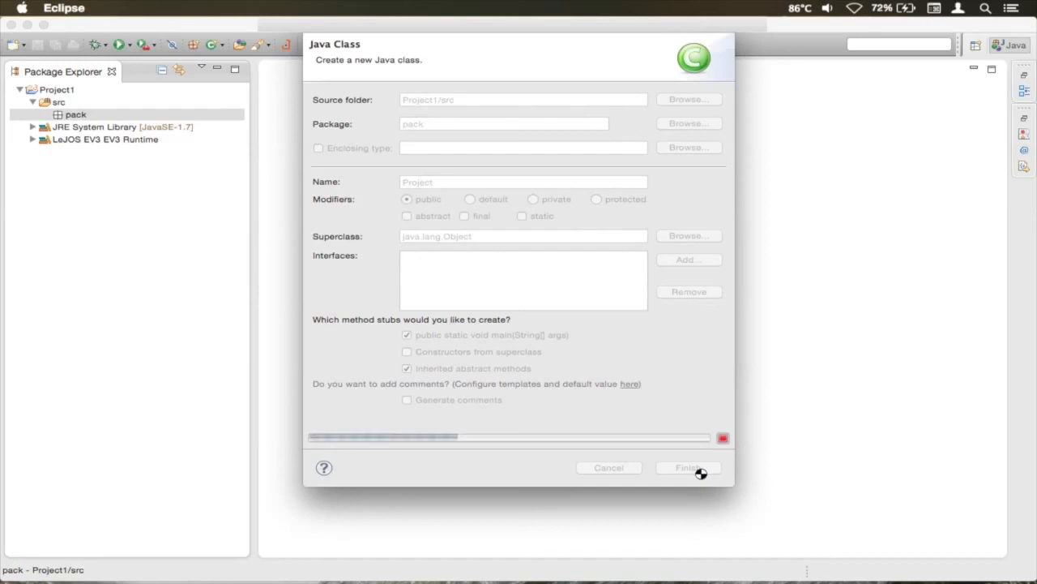
{"action": "left_click", "coordinate": [688, 468]}
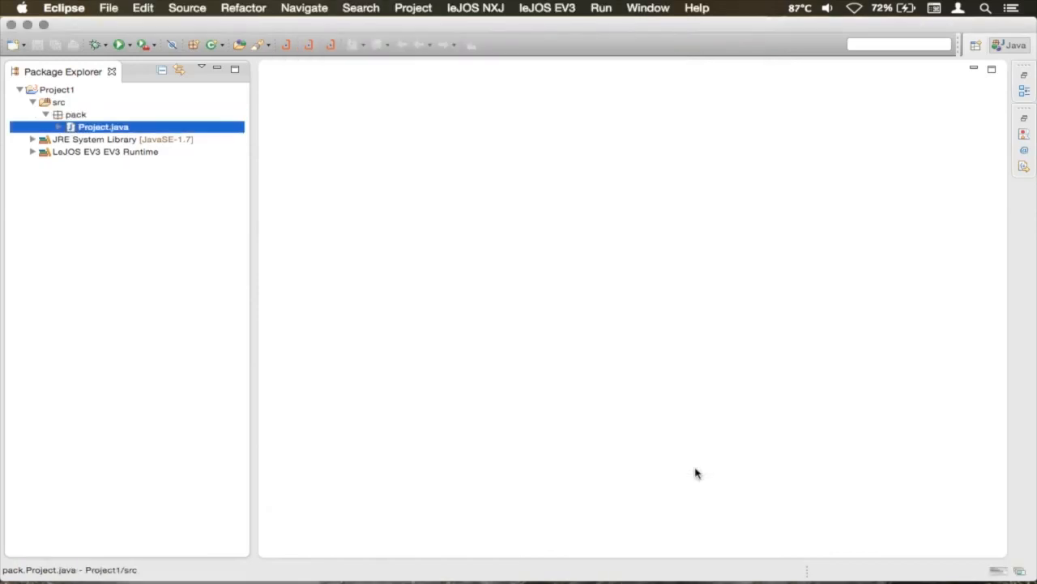
Double-click Project.java in the Package Explorer to open it in the editor.
{"action": "double_click", "coordinate": [99, 126]}
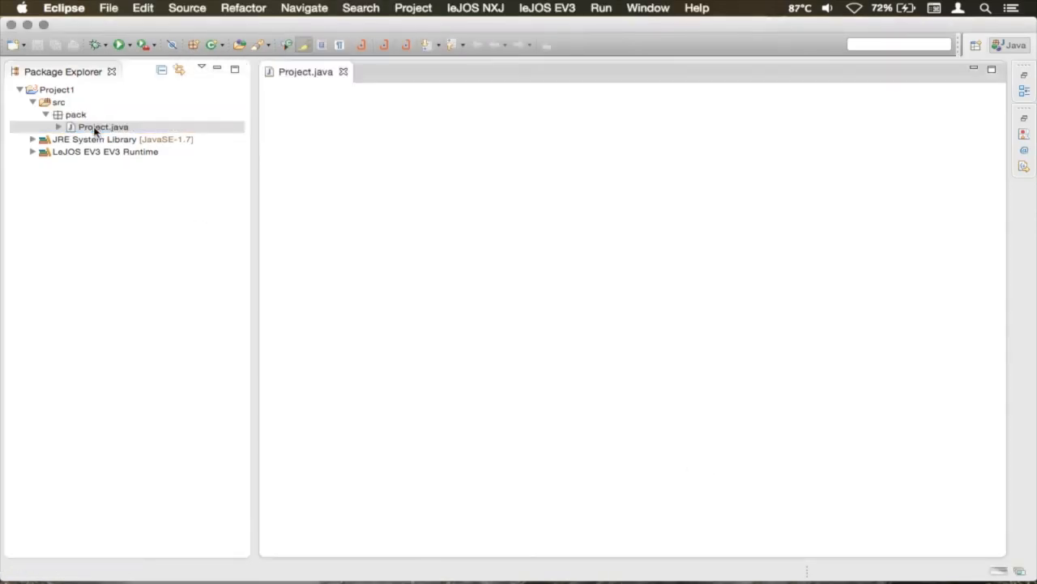
{"action": "double_click", "coordinate": [102, 126]}
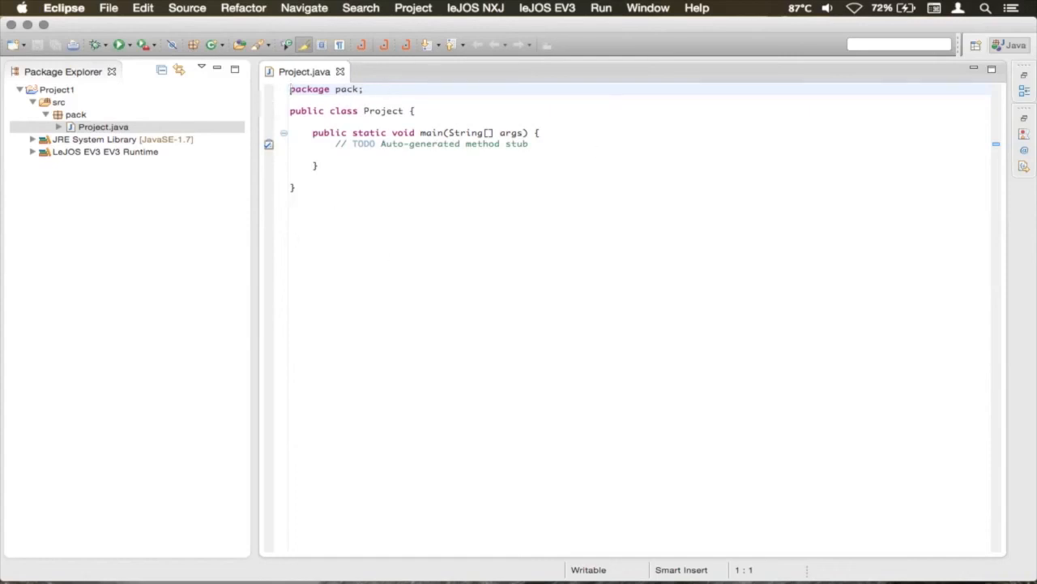